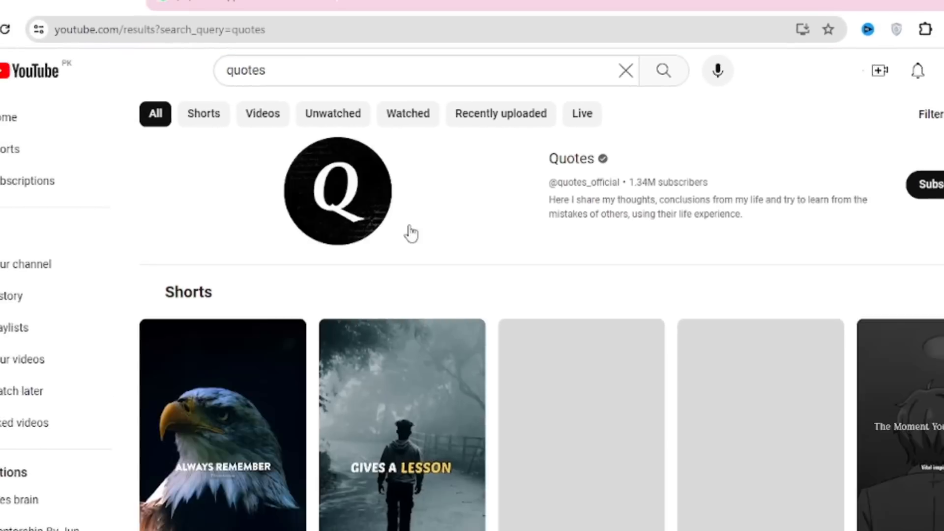
Step: Write the prompt with the example quote 'Its not how far you fall...' asking an expert for 50 short videos
{"action": "scroll", "scroll_direction": "down", "scroll_amount": 3}
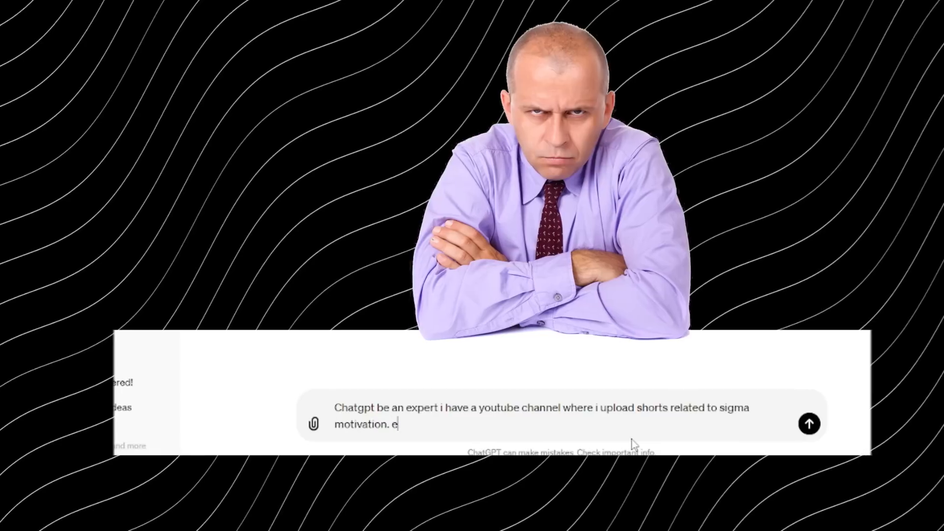
{"action": "type", "text": "ach video contain this"}
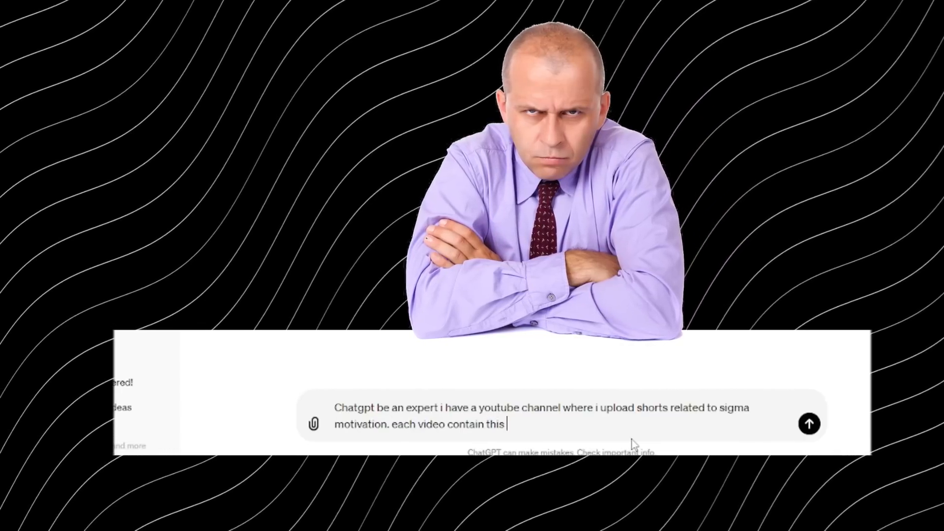
{"action": "type", "text": "kind of one quote \" Its not how far you fall but how much you bounce that counts"}
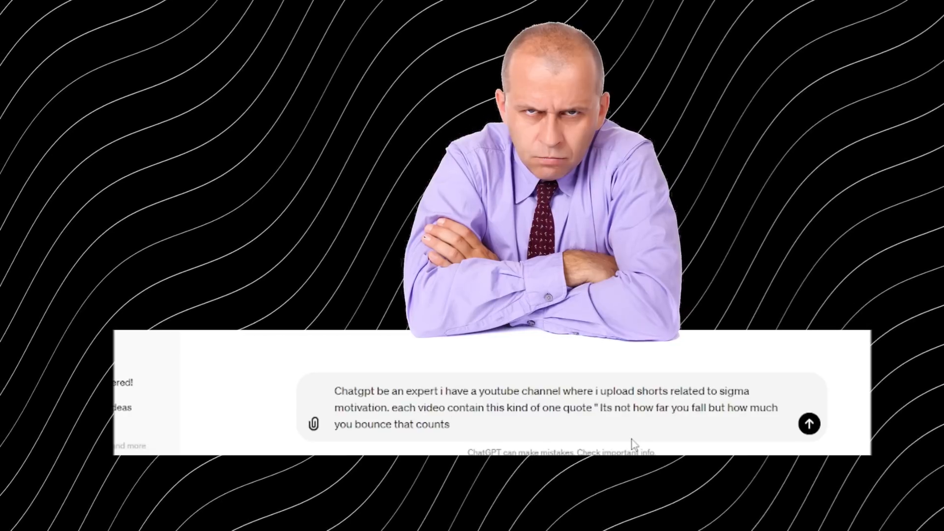
{"action": "type", "text": "Its not how far you fall but how much you bounce that counts \""}
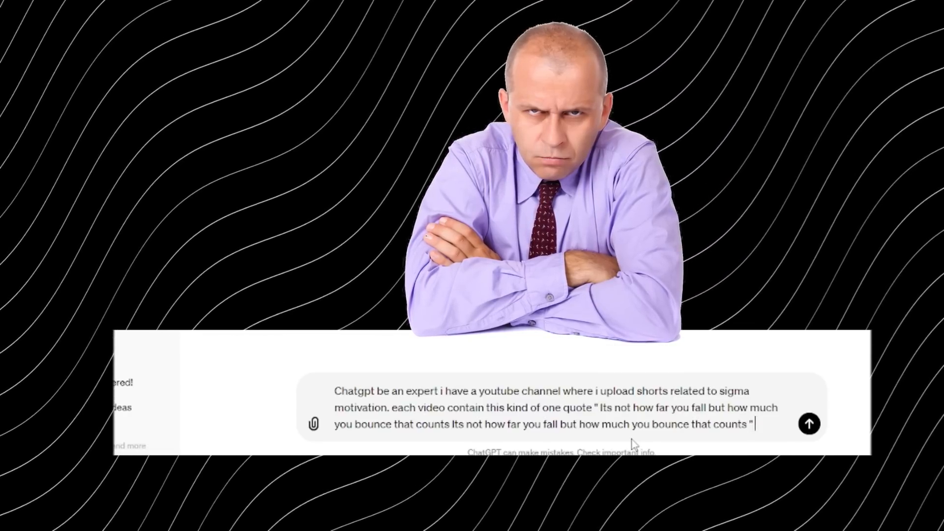
{"action": "type", "text": ". So be an expert and create"}
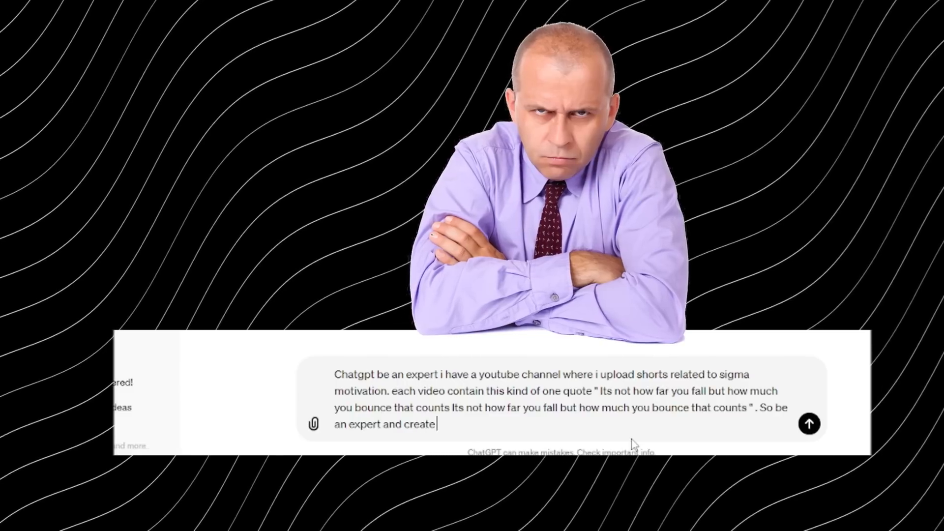
{"action": "type", "text": "50 short videos"}
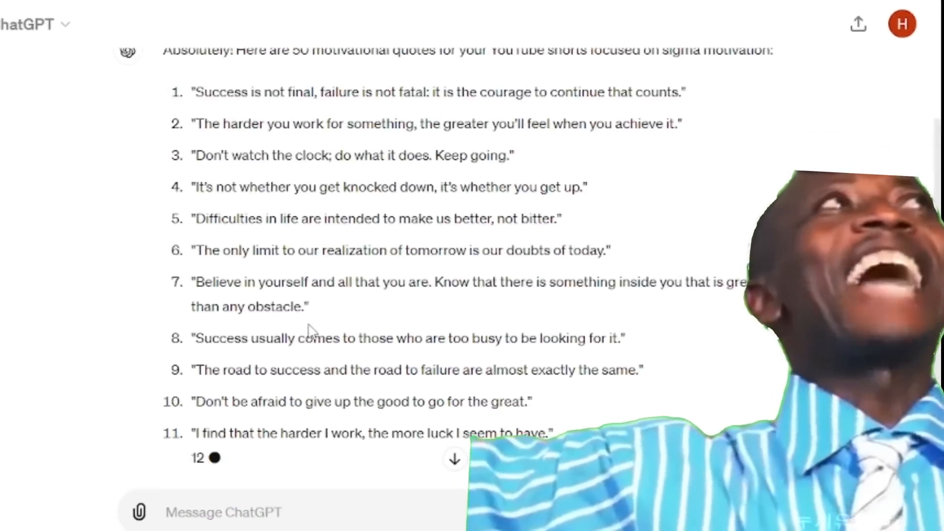
Step: Scroll through ChatGPT's numbered list of 50 motivational quotes
{"action": "scroll", "scroll_direction": "down", "scroll_amount": 3}
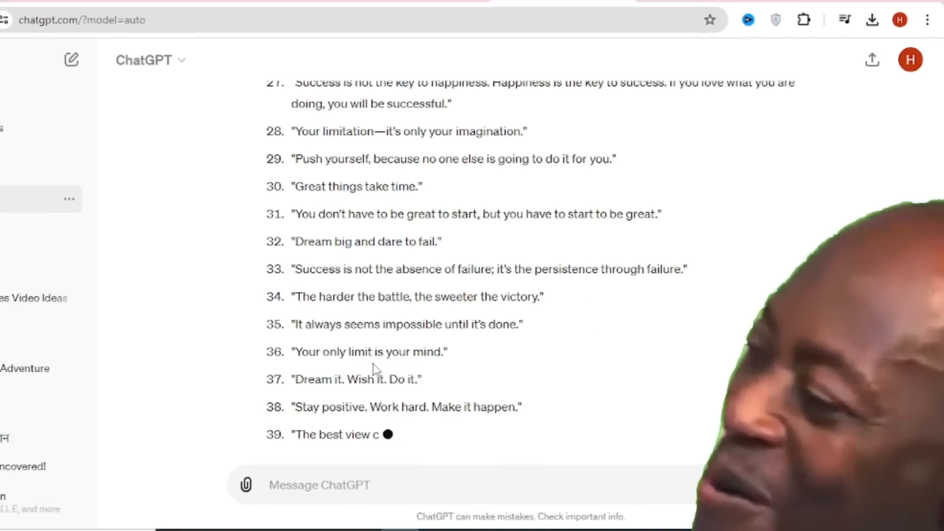
{"action": "scroll", "scroll_direction": "down", "scroll_amount": 3}
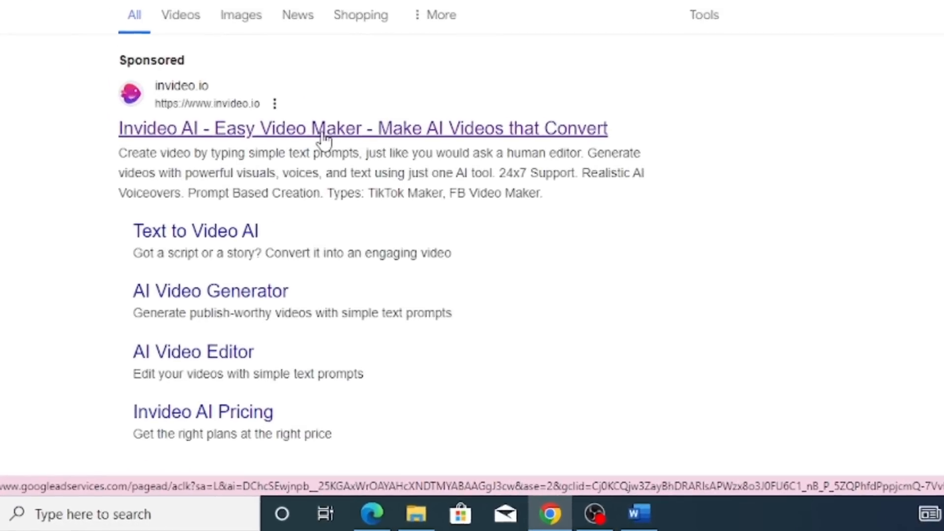
Step: Open the sponsored 'Invideo AI - Easy Video Maker' result
{"action": "left_click", "coordinate": [362, 128]}
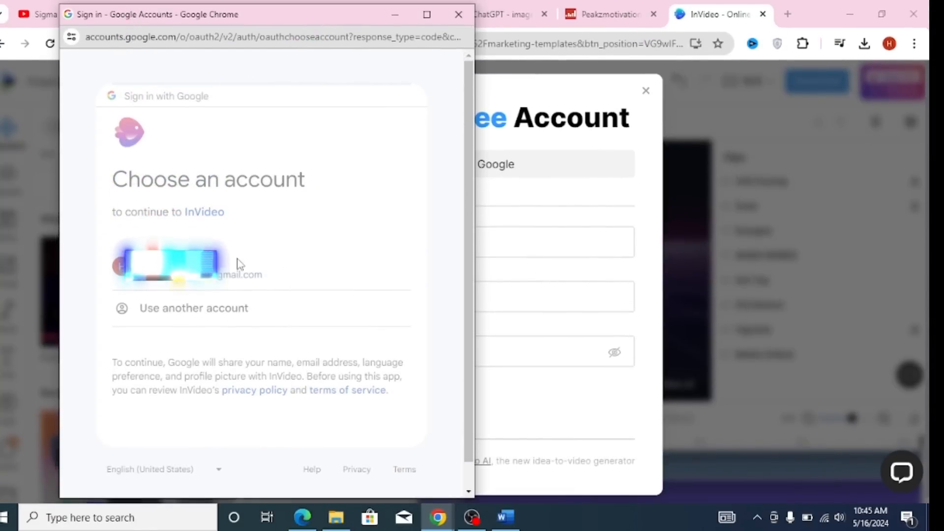
Step: Sign in to InVideo with the existing Google account and continue to the Templates page
{"action": "left_click", "coordinate": [170, 263]}
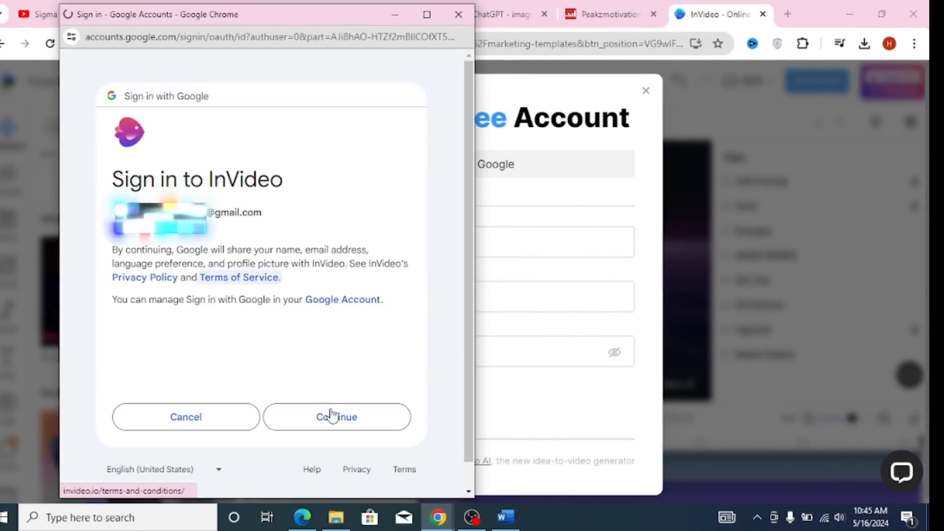
{"action": "left_click", "coordinate": [337, 417]}
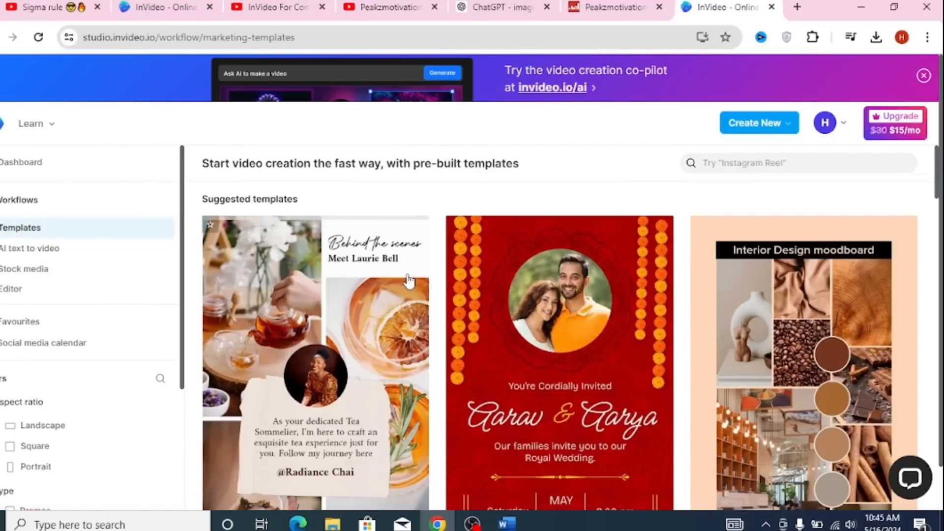
Step: Start a project from the Motivational Quote Video Youtube Shorts Template in Portrait 9:16
{"action": "scroll", "scroll_direction": "down", "scroll_amount": 3}
{"action": "type", "text": "youtube shorts template"}
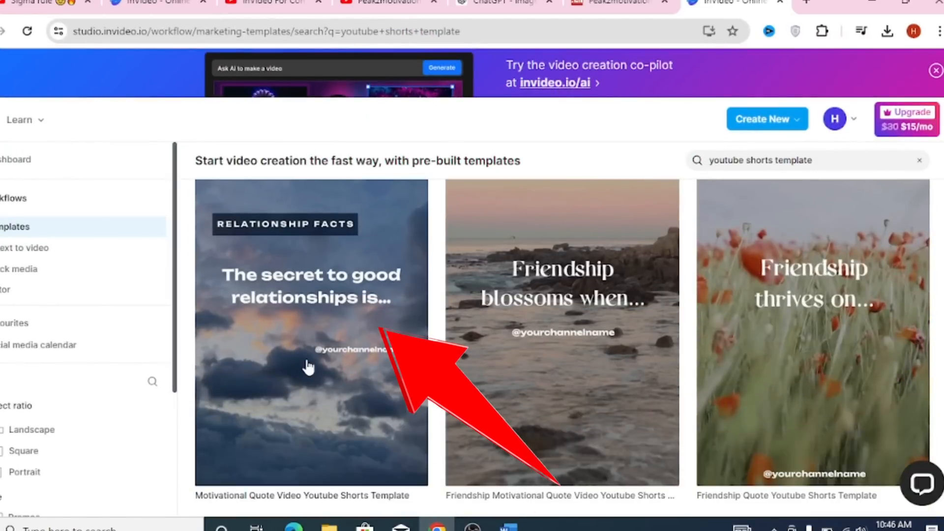
{"action": "left_click", "coordinate": [311, 331]}
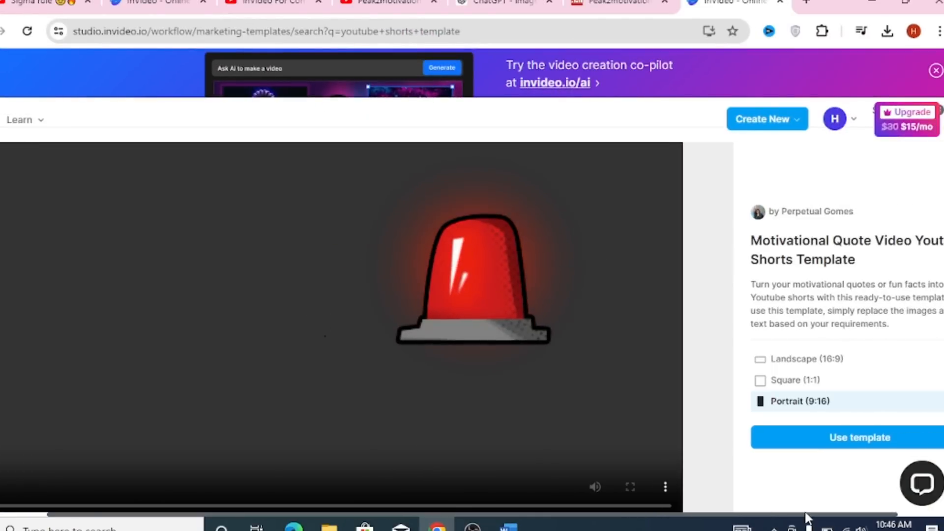
{"action": "left_click", "coordinate": [858, 436]}
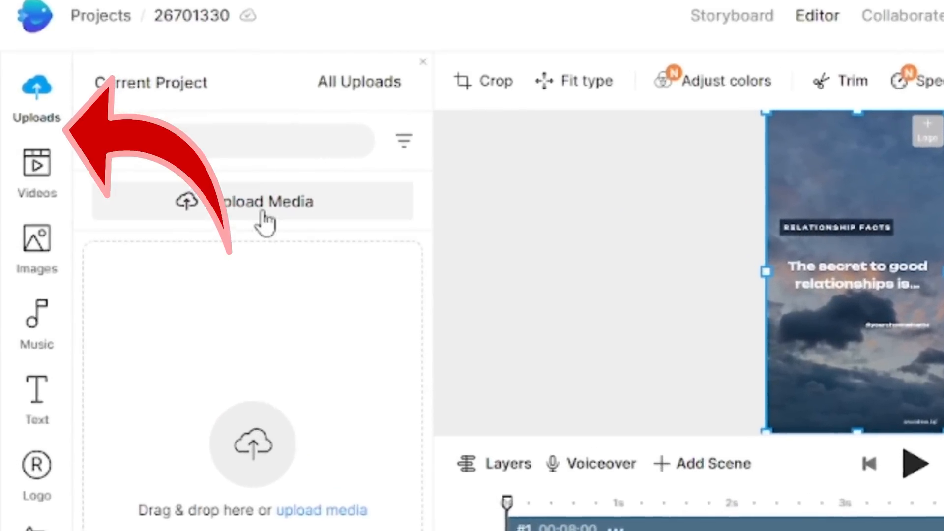
{"action": "left_click", "coordinate": [36, 171]}
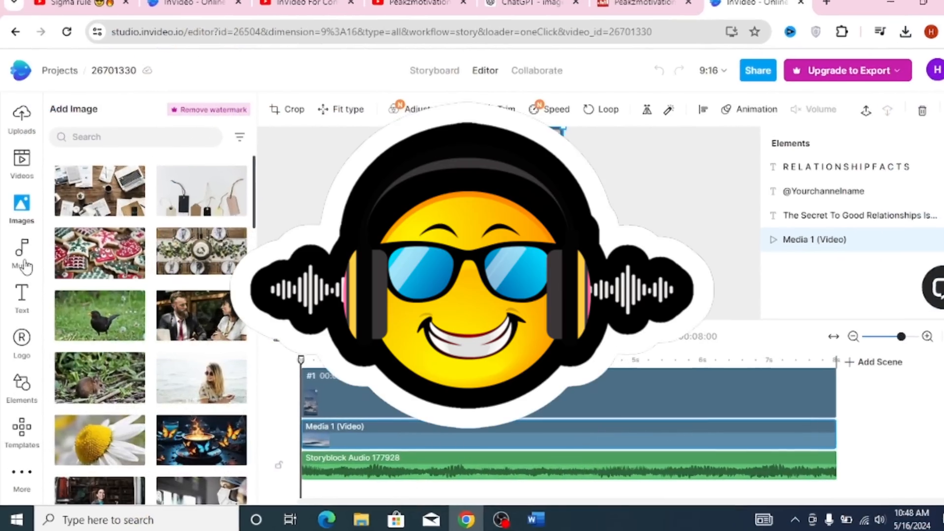
{"action": "left_click", "coordinate": [21, 255]}
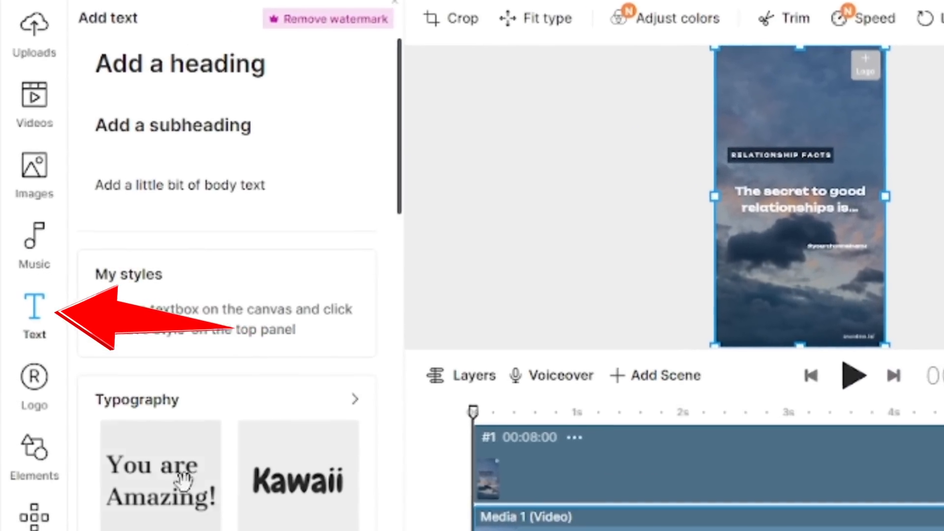
{"action": "left_click", "coordinate": [35, 377]}
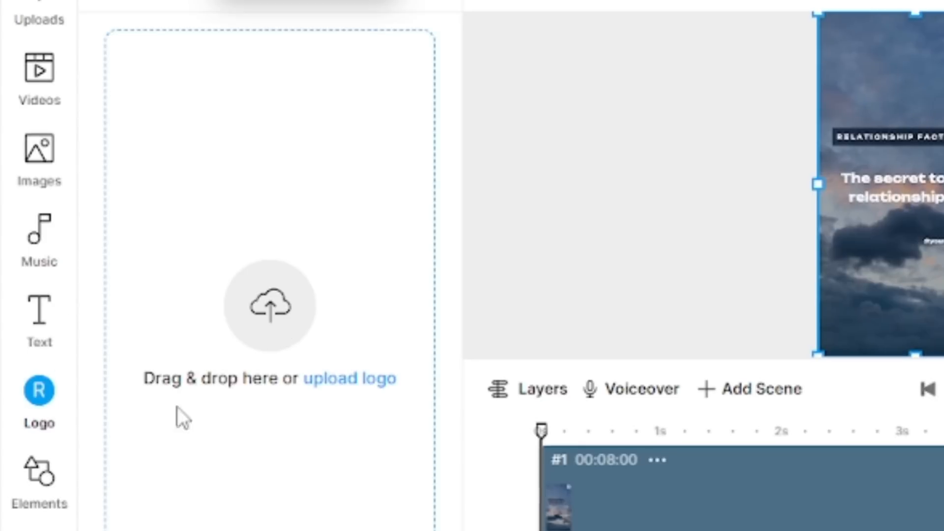
{"action": "left_click", "coordinate": [39, 482]}
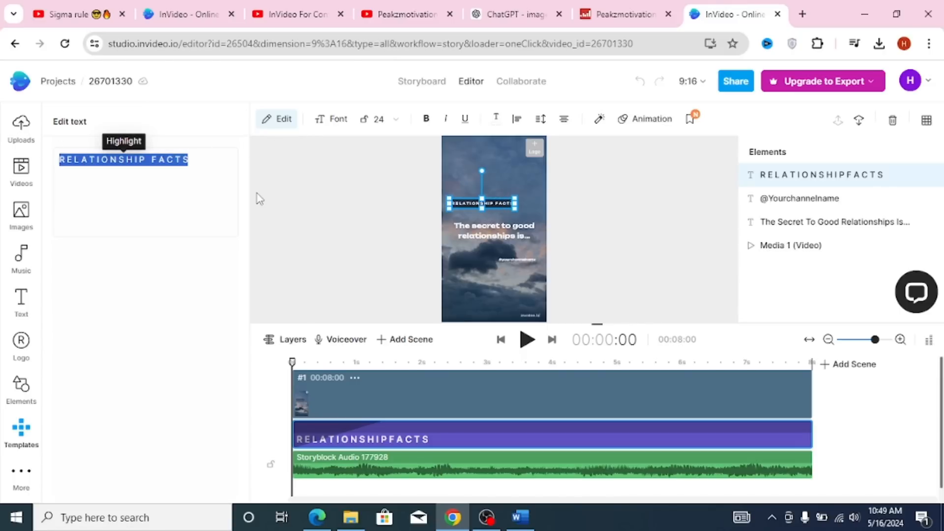
Step: Set the heading to 'Kuddos Motivation' and begin replacing the main quote with 'Success is not final'
{"action": "type", "text": "Kuddos Motivation"}
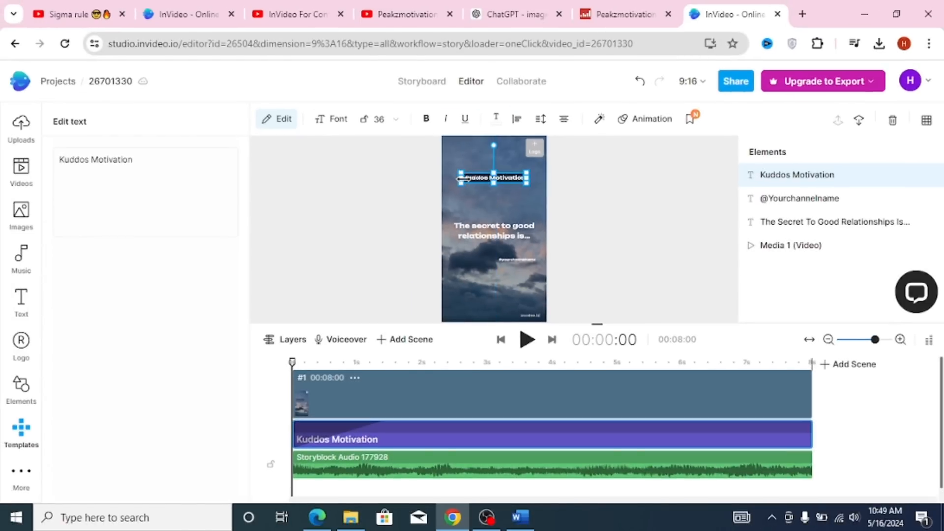
{"action": "left_click", "coordinate": [833, 222]}
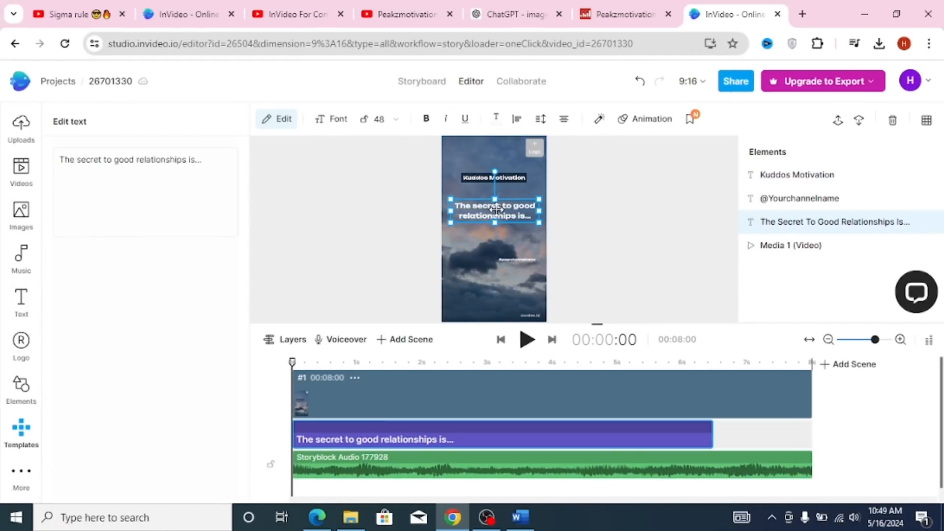
{"action": "left_click", "coordinate": [519, 517]}
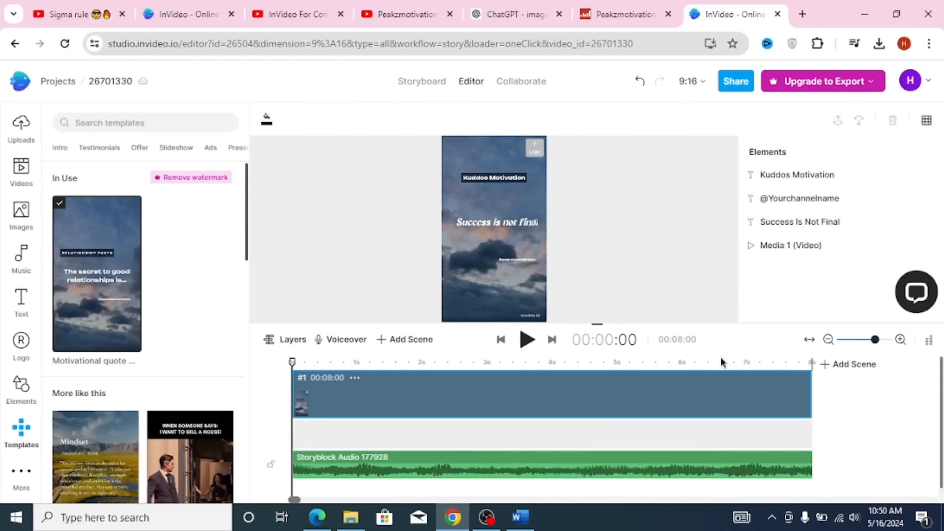
Step: Edit the channel handle to Motivation Journey and bring up the export quality options
{"action": "left_click", "coordinate": [527, 339]}
{"action": "type", "text": "failure is not fatal"}
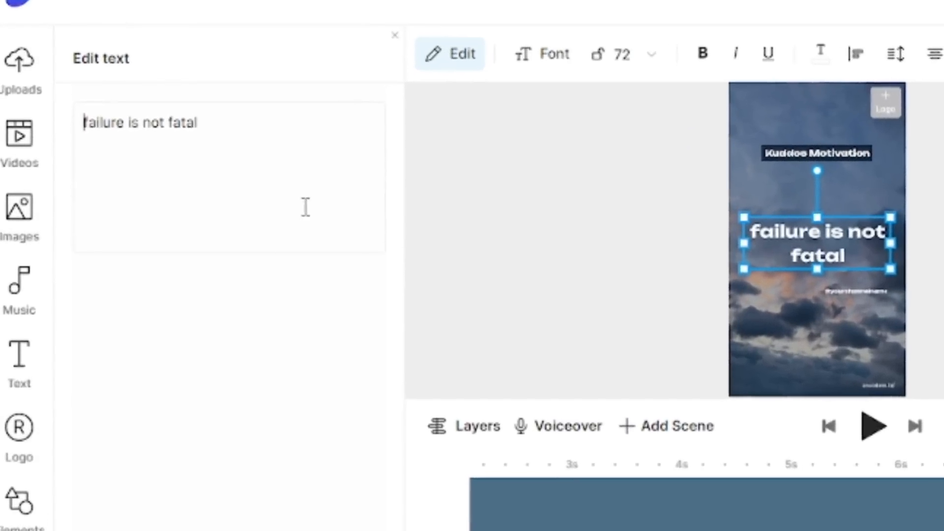
{"action": "left_click", "coordinate": [542, 54]}
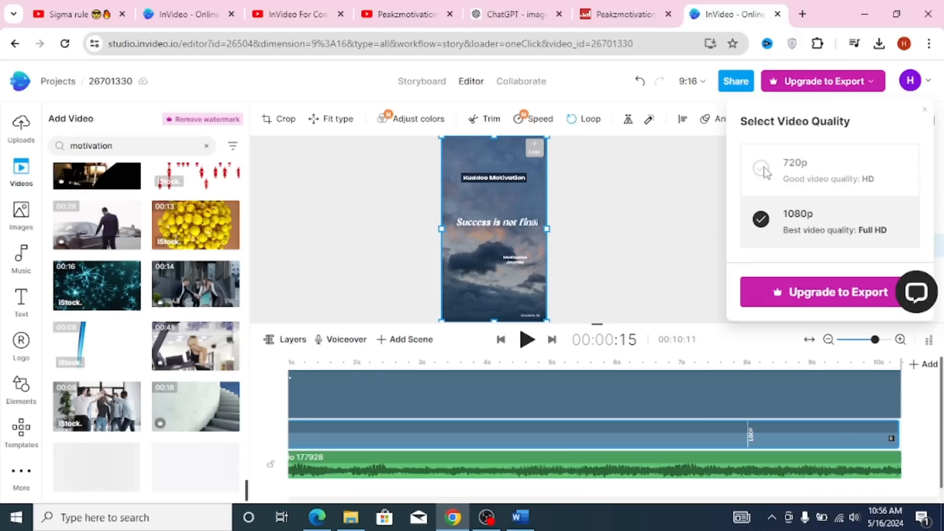
Step: Choose 720p export, dismiss the upgrade pricing popup, and change the quote to 'The harder you work for something'
{"action": "left_click", "coordinate": [760, 168]}
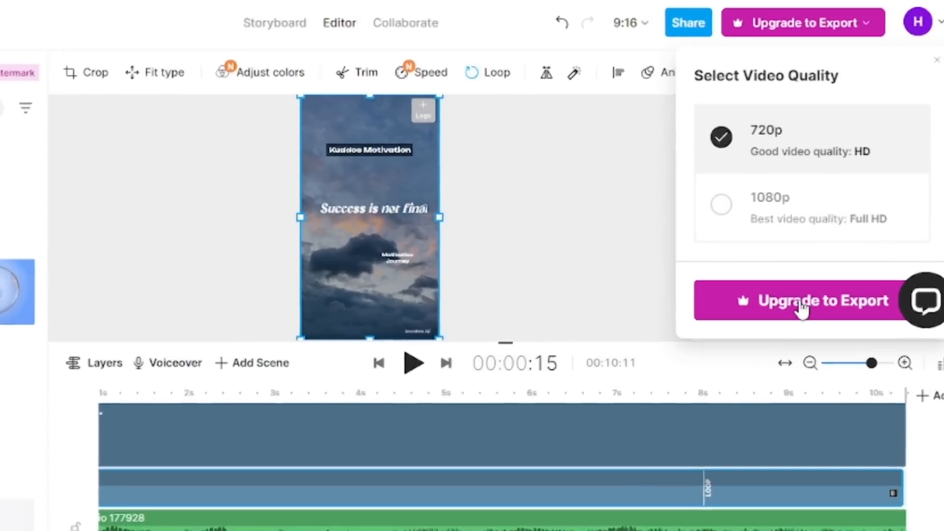
{"action": "left_click", "coordinate": [802, 299]}
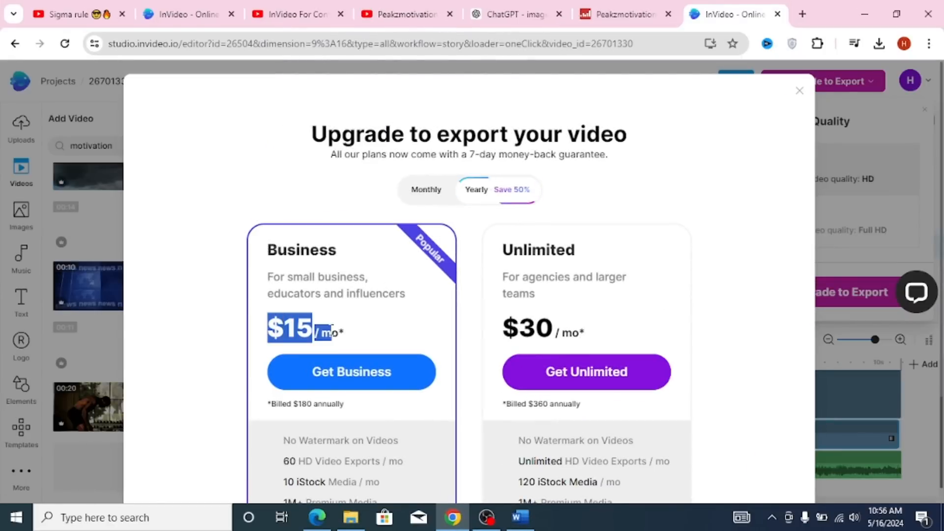
{"action": "left_click", "coordinate": [519, 517]}
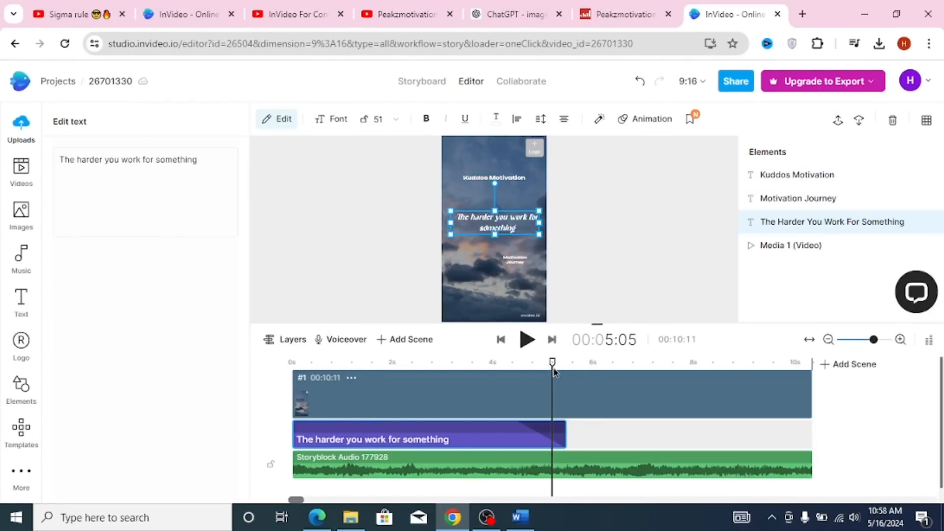
{"action": "left_click", "coordinate": [350, 517]}
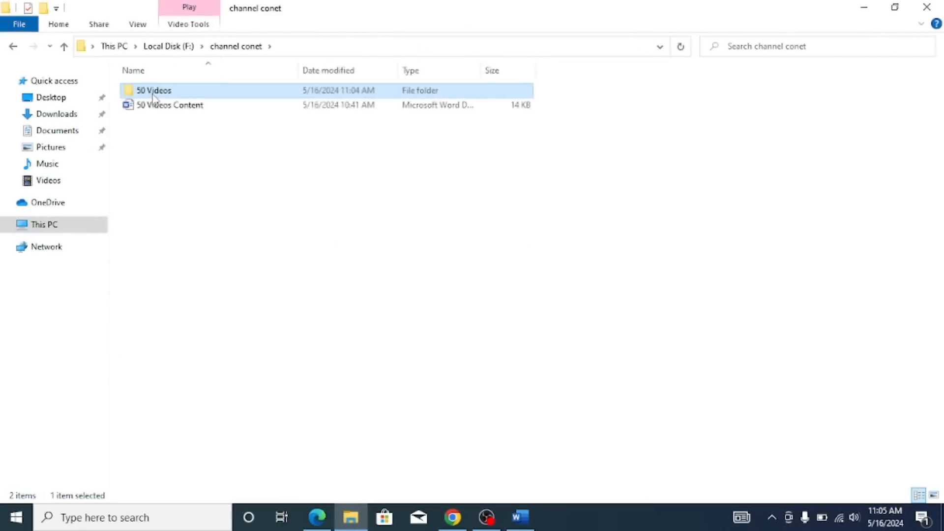
Step: Open the '50 Videos' folder and browse the numbered finished shorts 1–50
{"action": "double_click", "coordinate": [153, 89]}
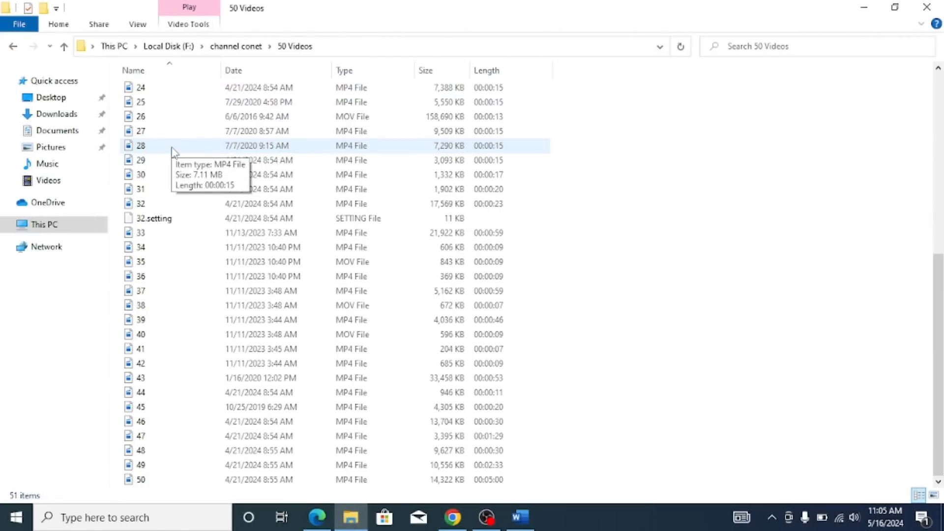
{"action": "scroll", "scroll_direction": "up", "scroll_amount": 3}
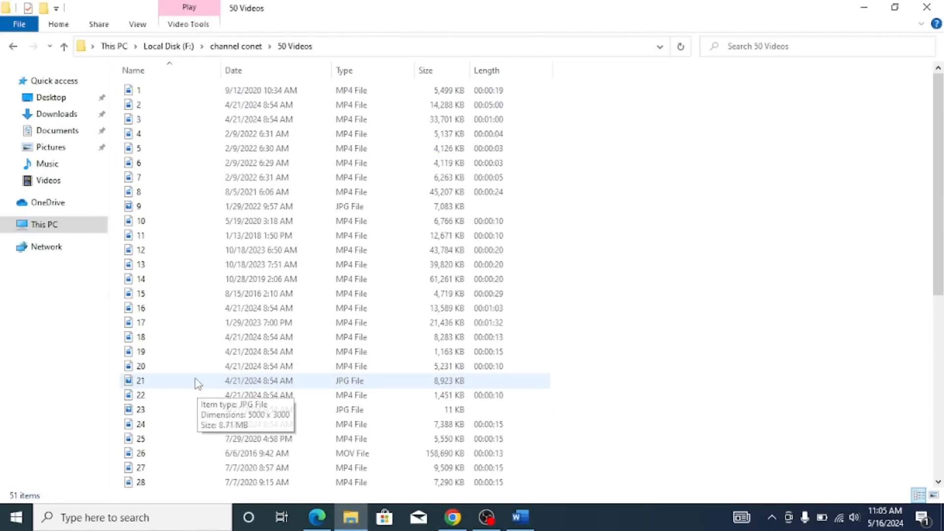